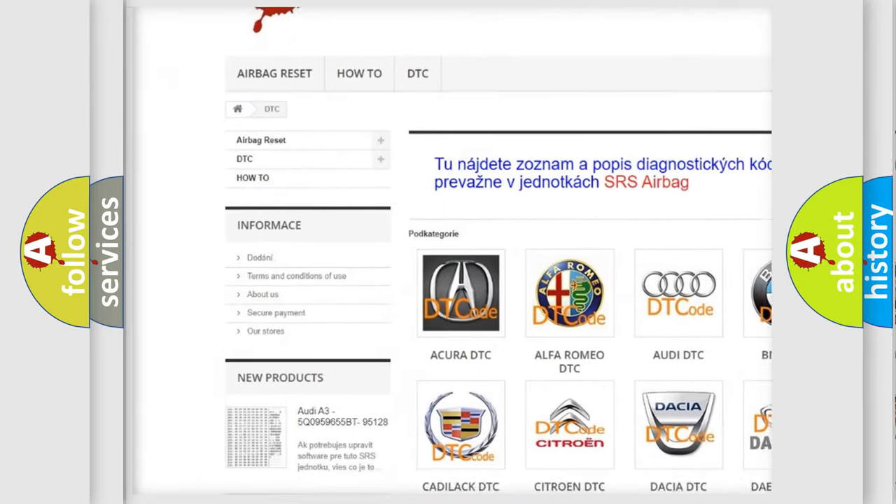
{"action": "scroll", "scroll_direction": "down", "scroll_amount": 3}
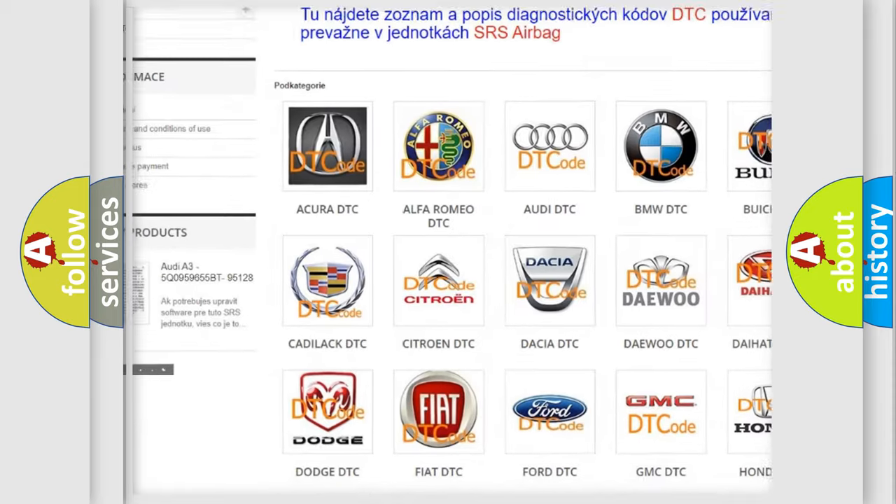
{"action": "scroll", "scroll_direction": "down", "scroll_amount": 3}
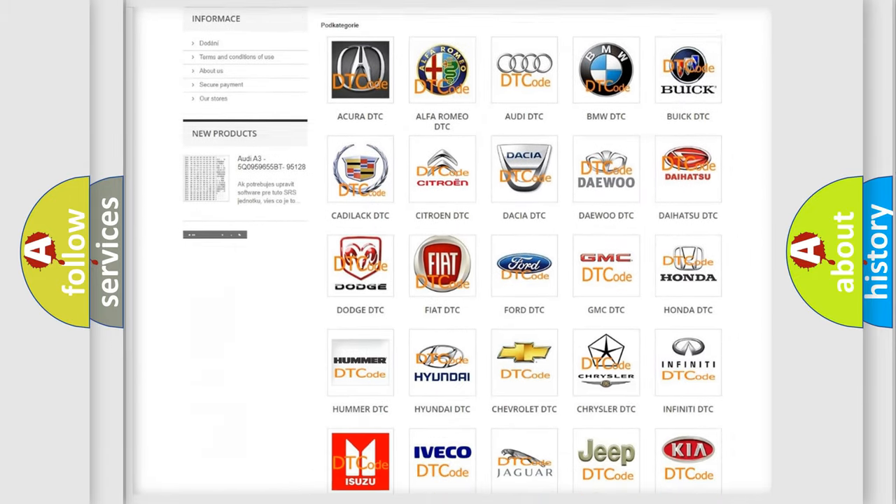
{"action": "scroll", "scroll_direction": "down", "scroll_amount": 3}
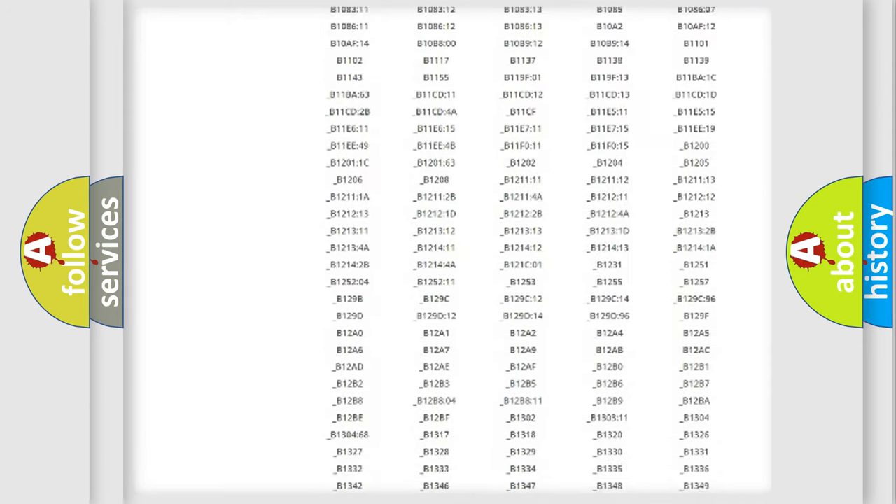
{"action": "scroll", "scroll_direction": "down", "scroll_amount": 3}
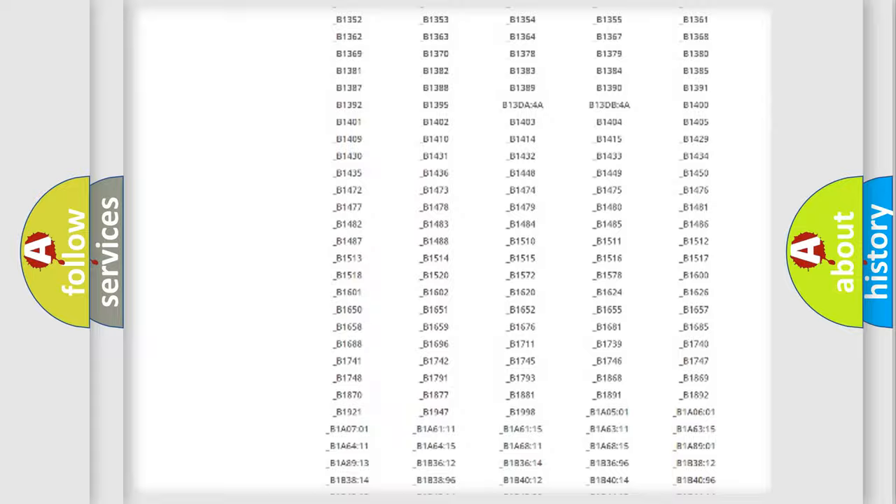